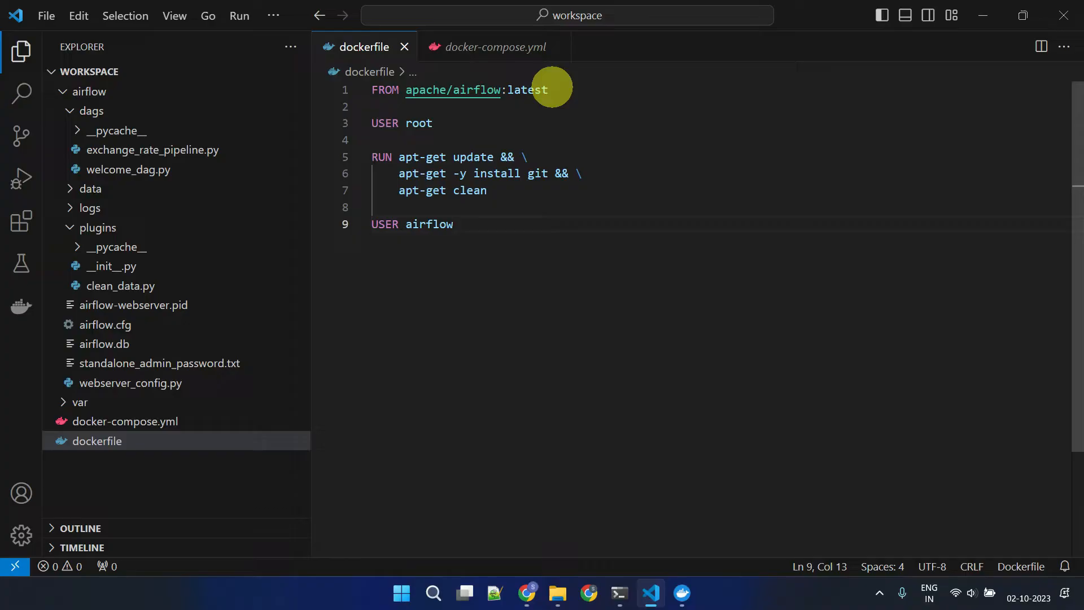
Step: Check the welcome_dag graph in the browser and return to exchange_rate_pipeline.py in the editor
{"action": "left_click", "coordinate": [588, 593]}
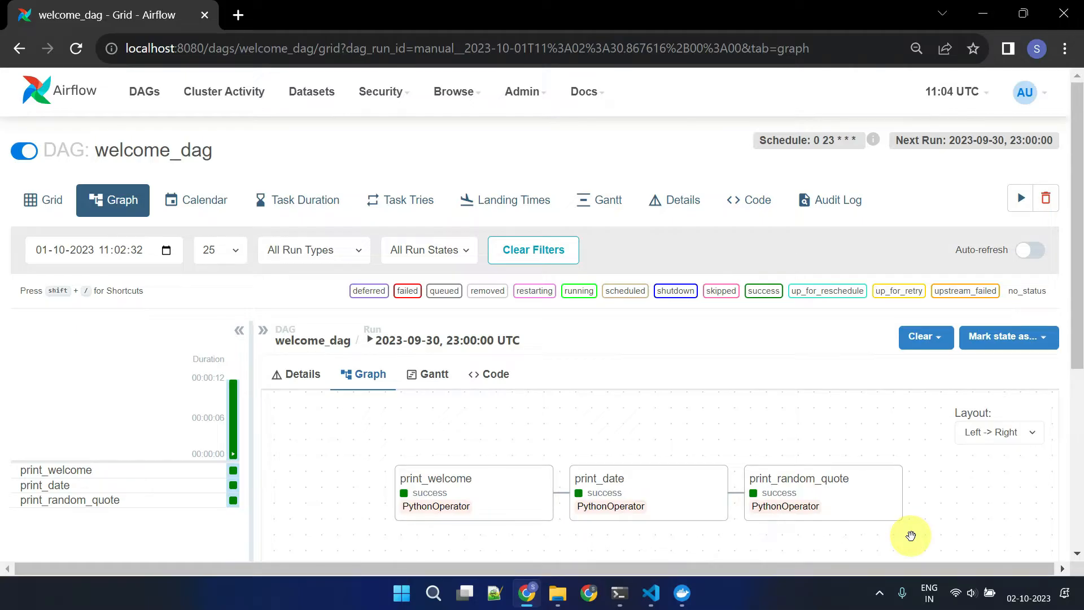
{"action": "left_click", "coordinate": [650, 593]}
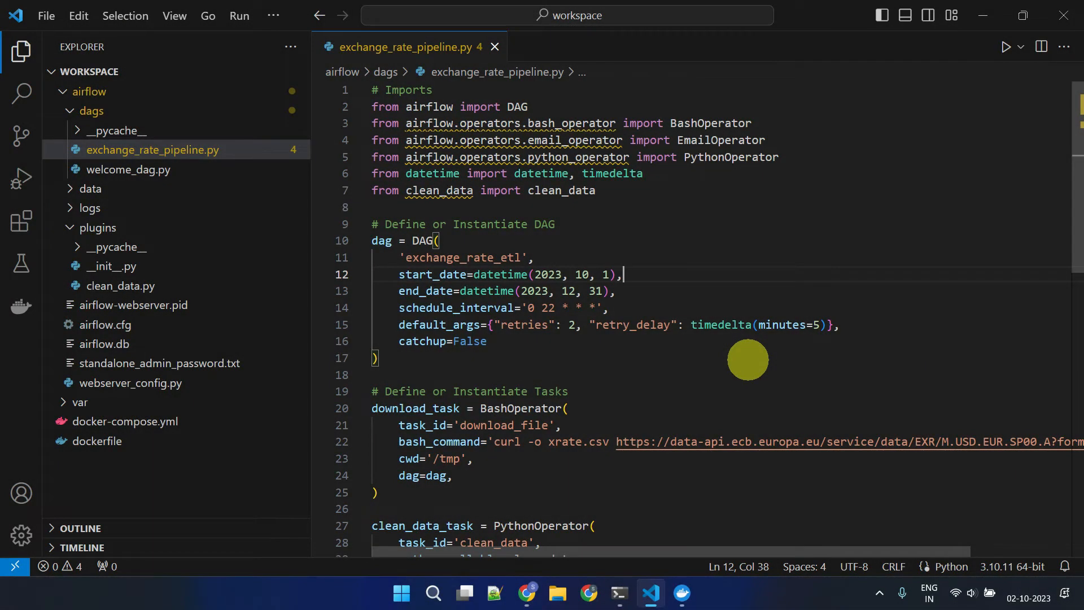
{"action": "mouse_move", "coordinate": [498, 107]}
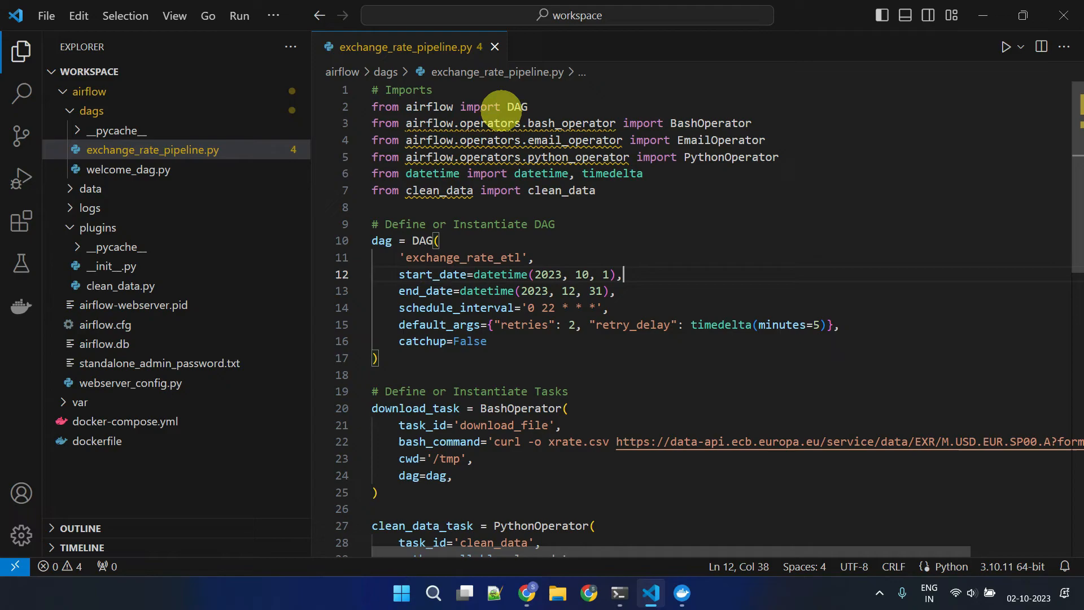
{"action": "mouse_move", "coordinate": [675, 399]}
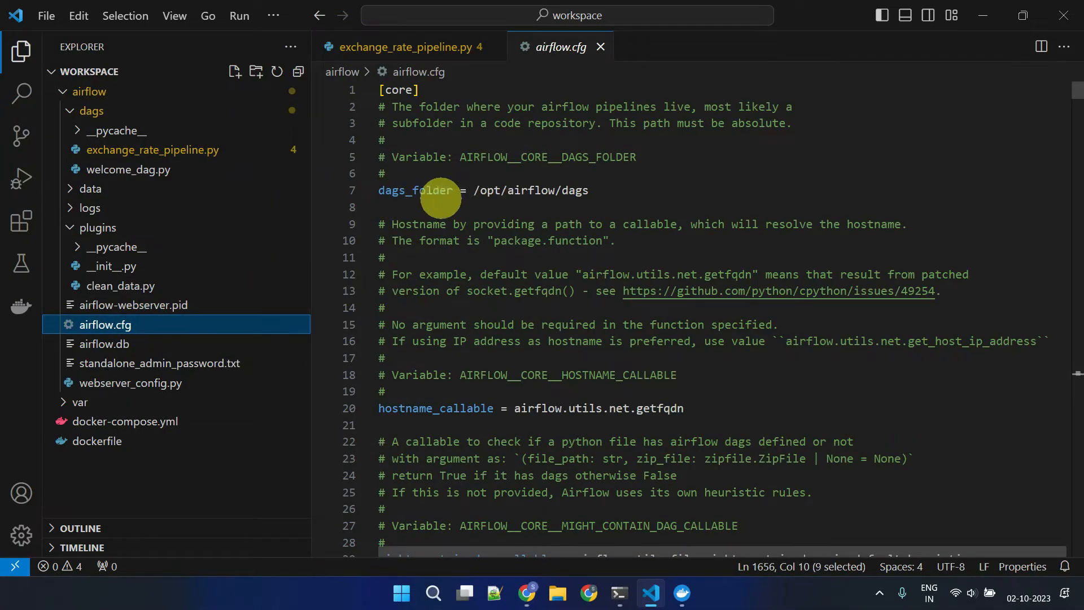
{"action": "mouse_move", "coordinate": [515, 208]}
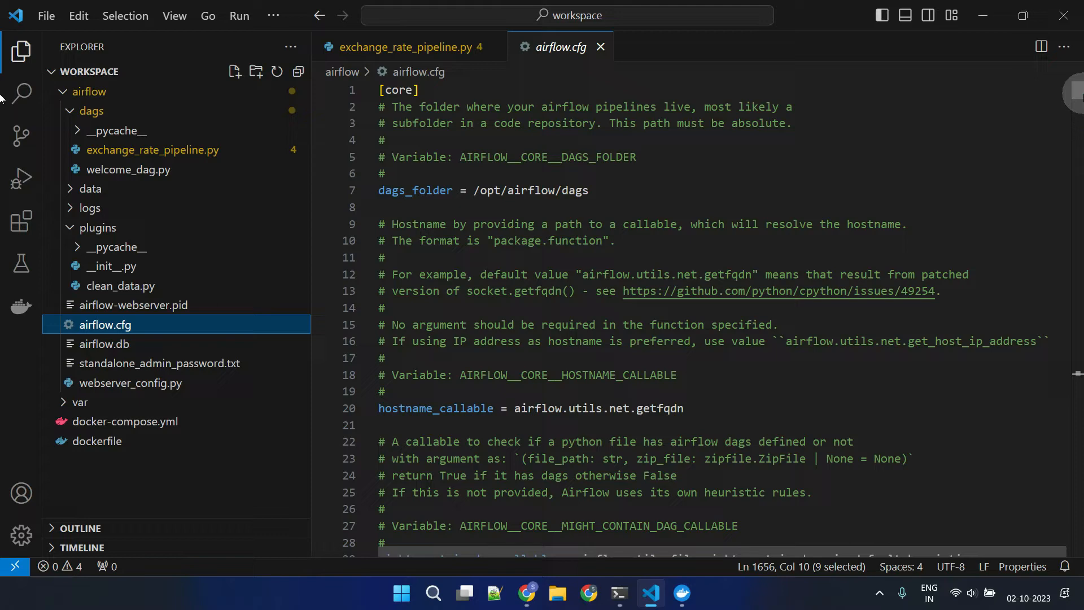
Step: Scroll airflow.cfg to the dags_folder line showing /opt/airflow/dags
{"action": "scroll", "scroll_direction": "down", "scroll_amount": 3}
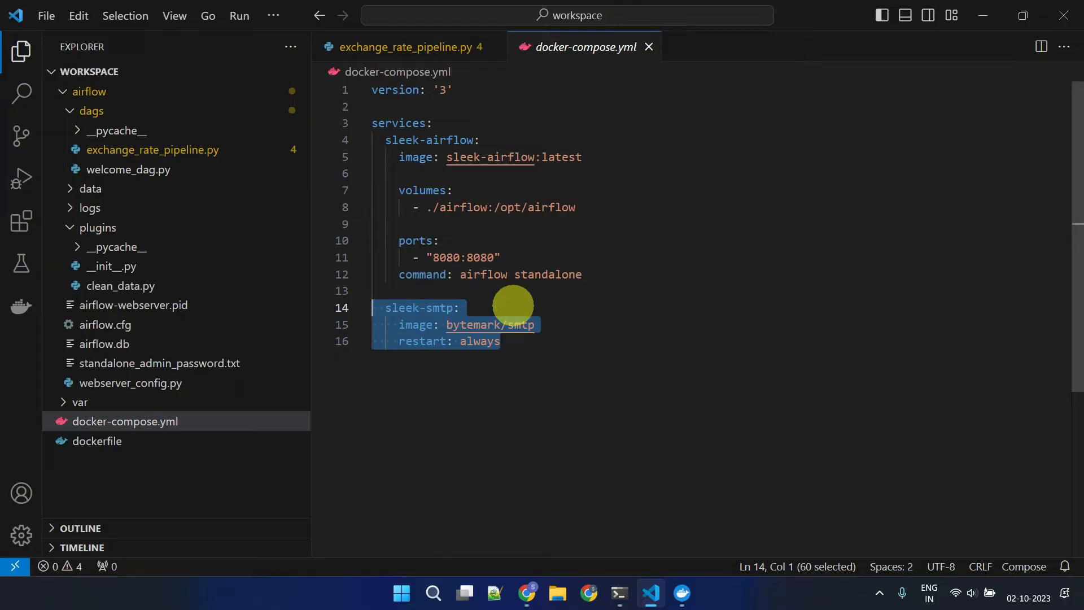
Step: Highlight the sleek-smtp service in docker-compose.yml, confirm smtp_host in airflow.cfg, and close the config
{"action": "left_click", "coordinate": [499, 341]}
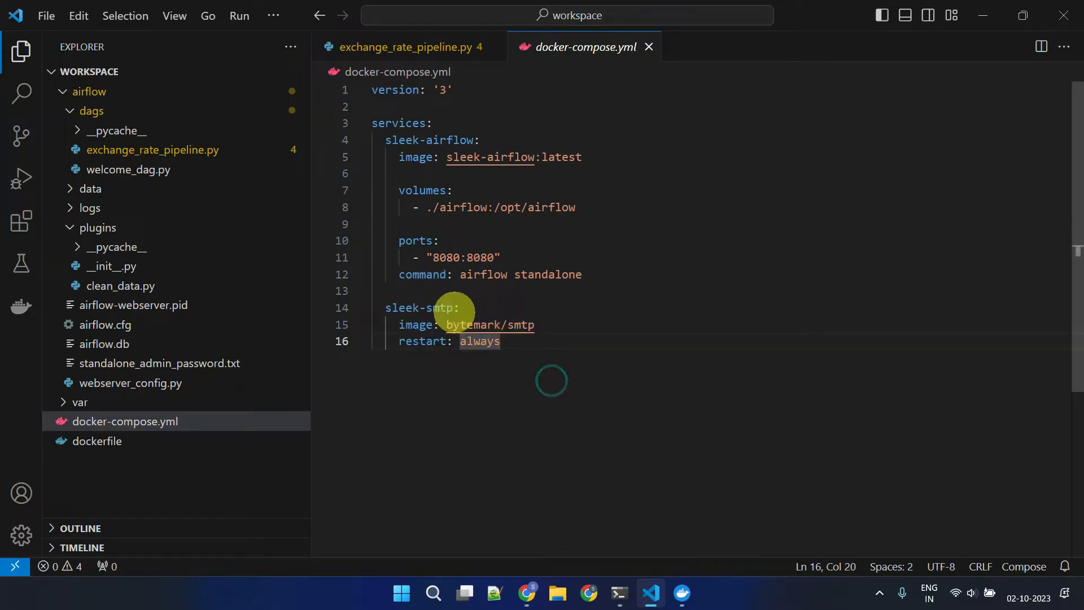
{"action": "double_click", "coordinate": [418, 307]}
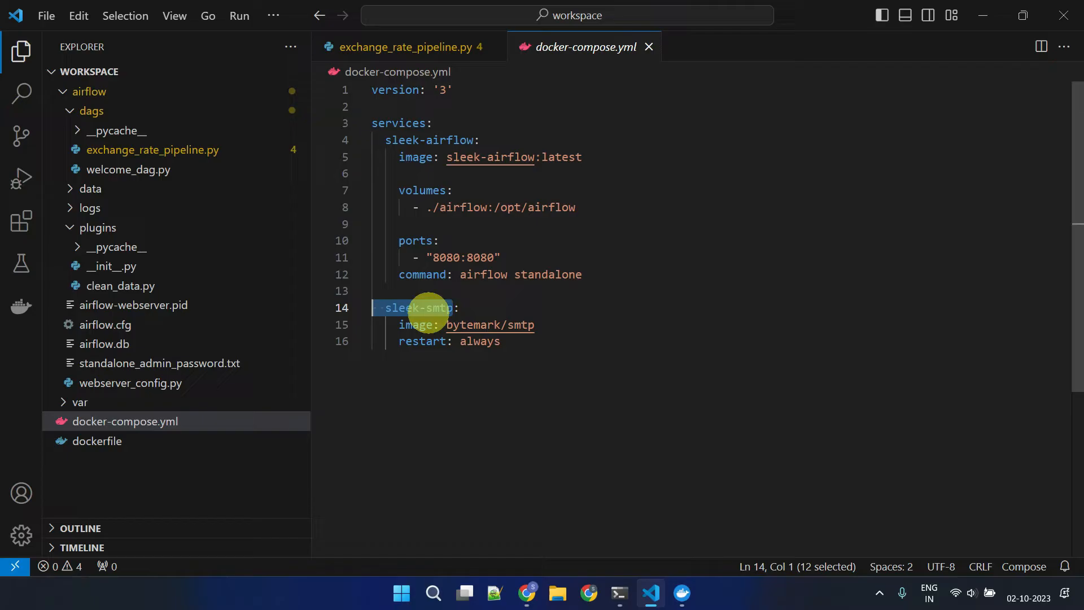
{"action": "mouse_move", "coordinate": [205, 344]}
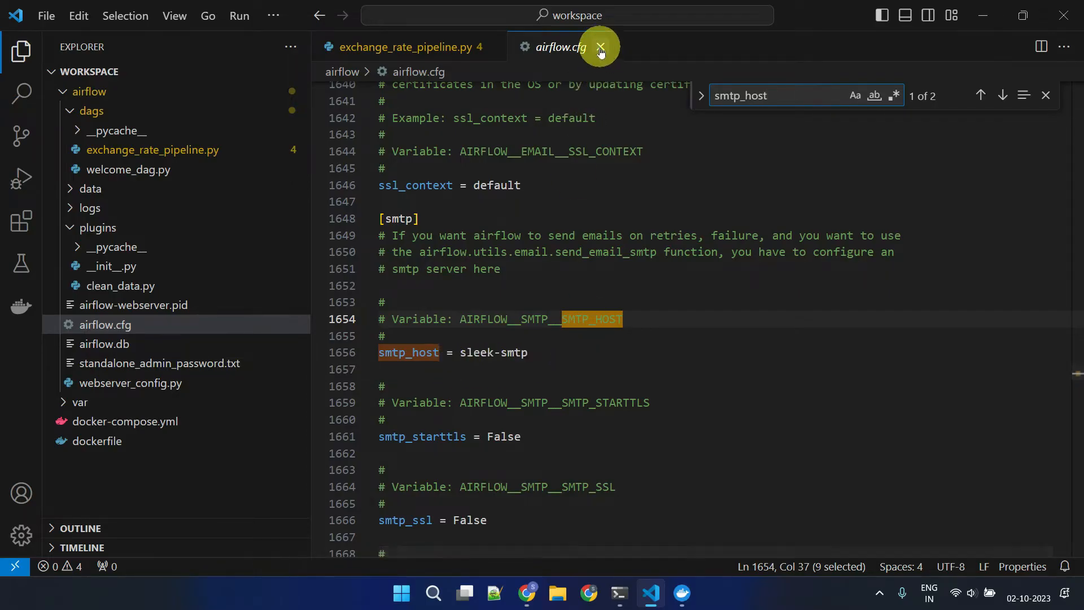
{"action": "left_click", "coordinate": [599, 47]}
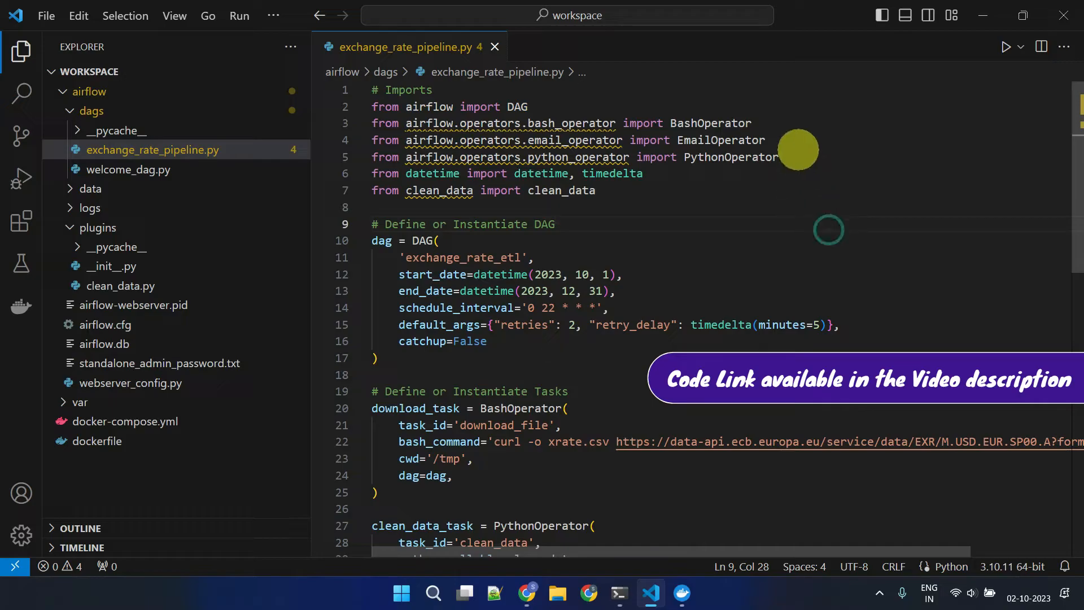
Step: Highlight the three operator imports in exchange_rate_pipeline.py and bring up clean_data.py from plugins
{"action": "left_click_drag", "start_coordinate": [372, 122], "coordinate": [778, 157]}
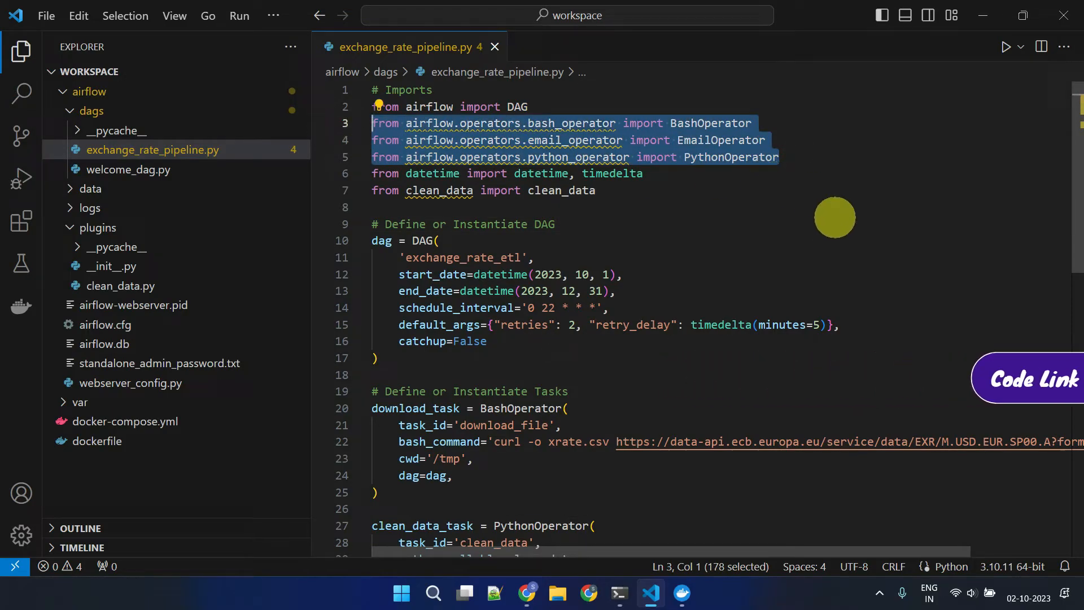
{"action": "mouse_move", "coordinate": [836, 240]}
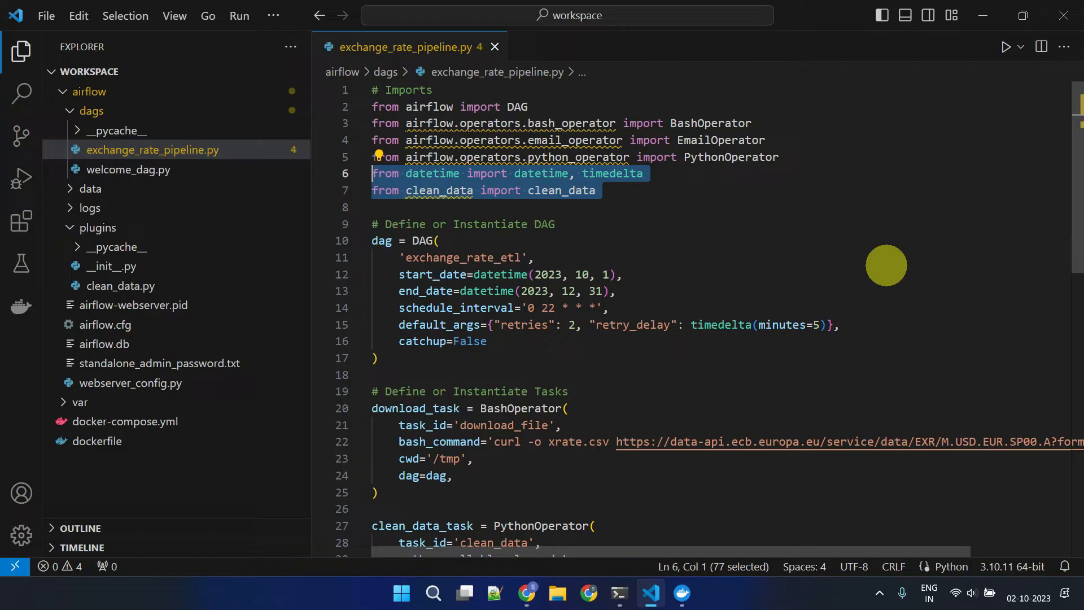
{"action": "left_click", "coordinate": [624, 273]}
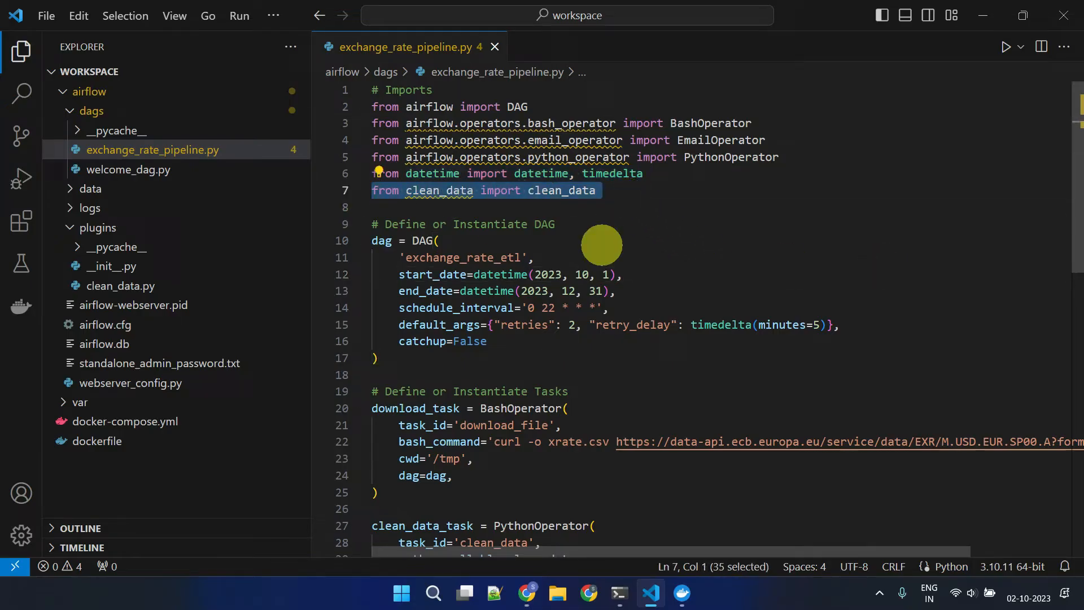
{"action": "mouse_move", "coordinate": [359, 322]}
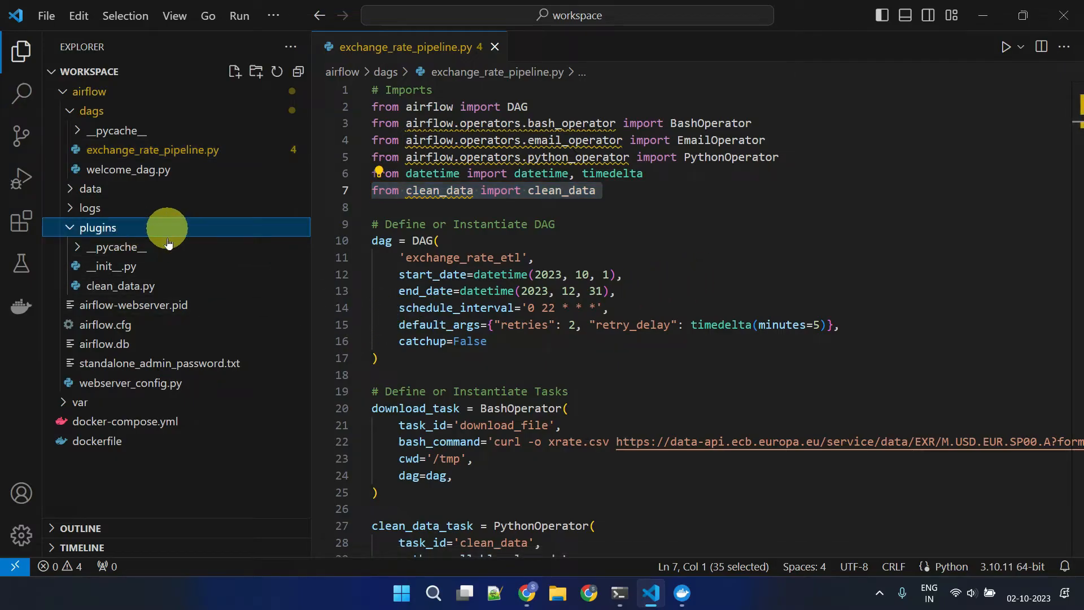
{"action": "double_click", "coordinate": [122, 285]}
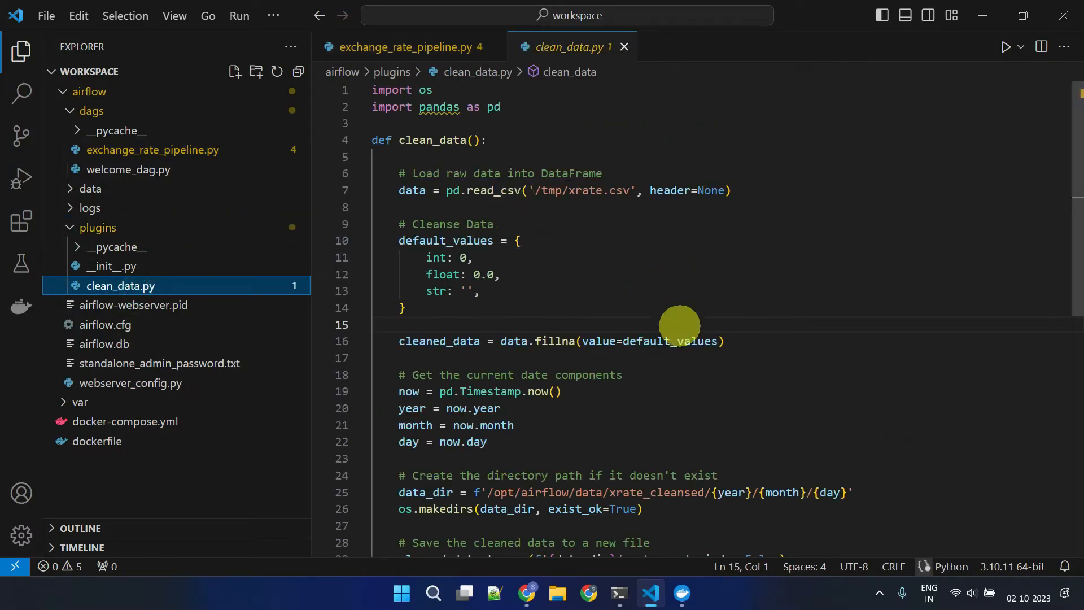
{"action": "mouse_move", "coordinate": [762, 143]}
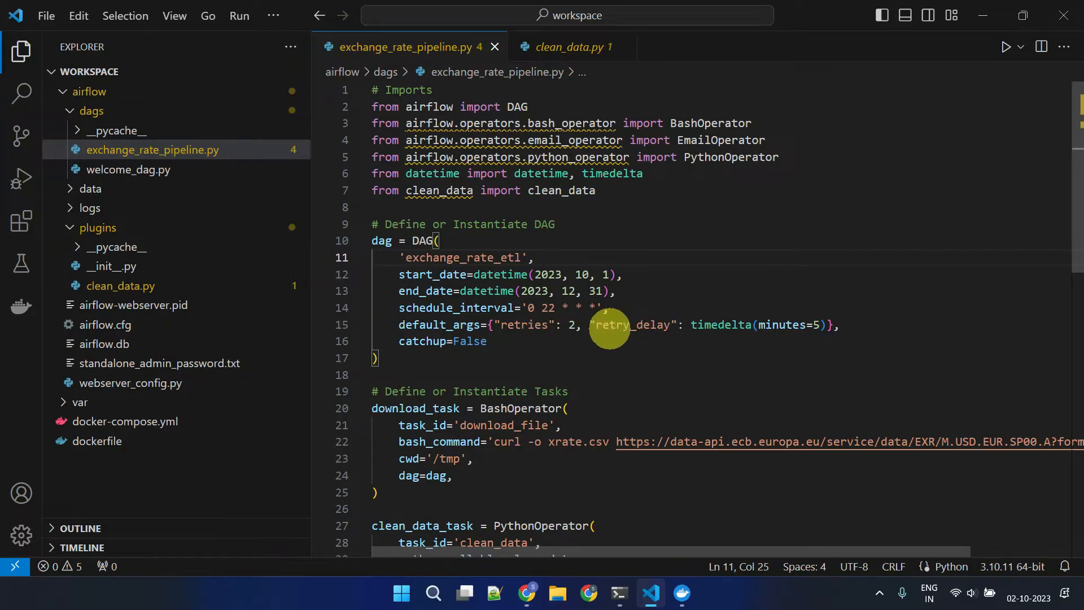
{"action": "mouse_move", "coordinate": [782, 404]}
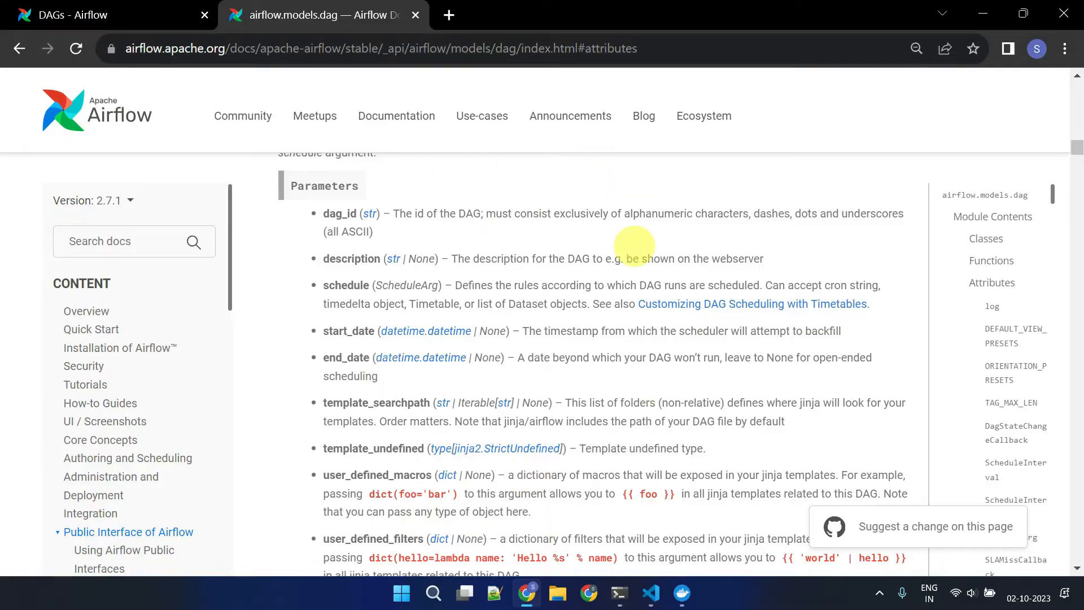
{"action": "mouse_move", "coordinate": [664, 378]}
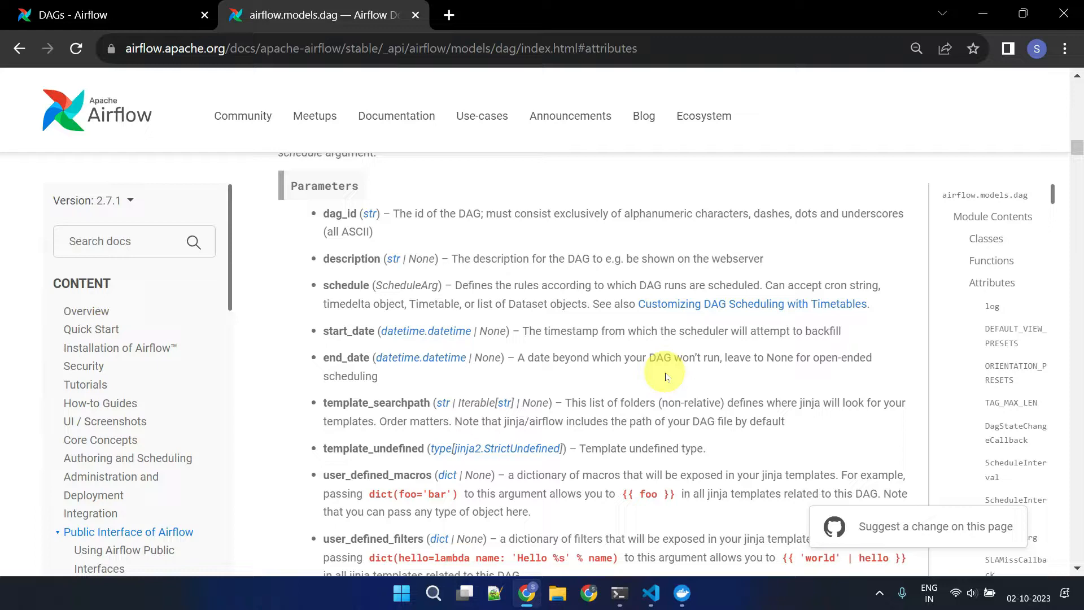
Step: Return from the Airflow DAG parameters docs to exchange_rate_pipeline.py in the editor
{"action": "left_click", "coordinate": [649, 593]}
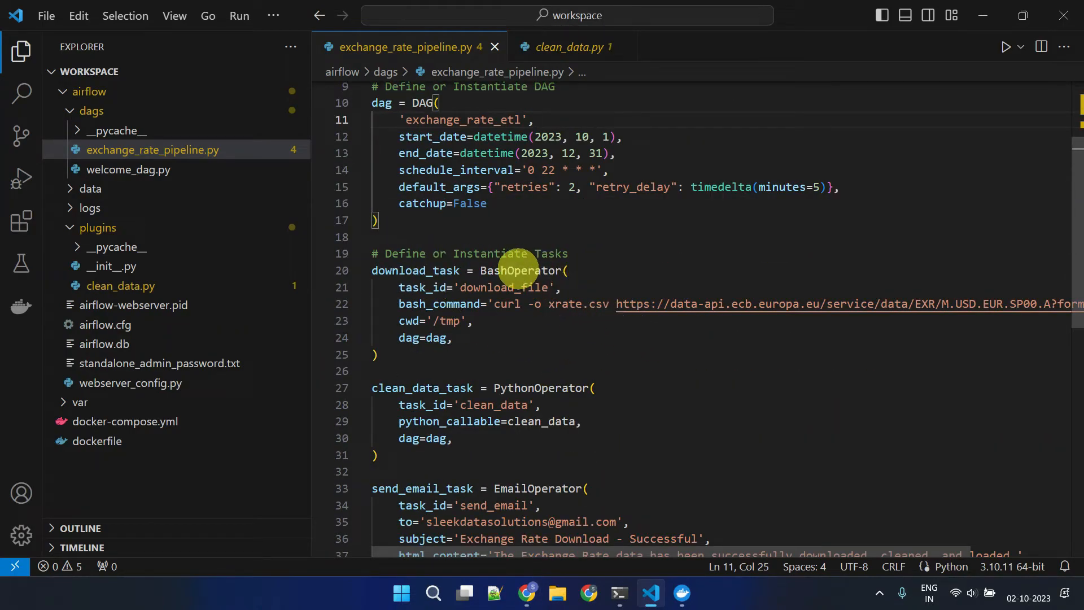
Step: Review the task dependencies line in exchange_rate_pipeline.py, then show the Airflow DAGs list in the browser
{"action": "double_click", "coordinate": [522, 270]}
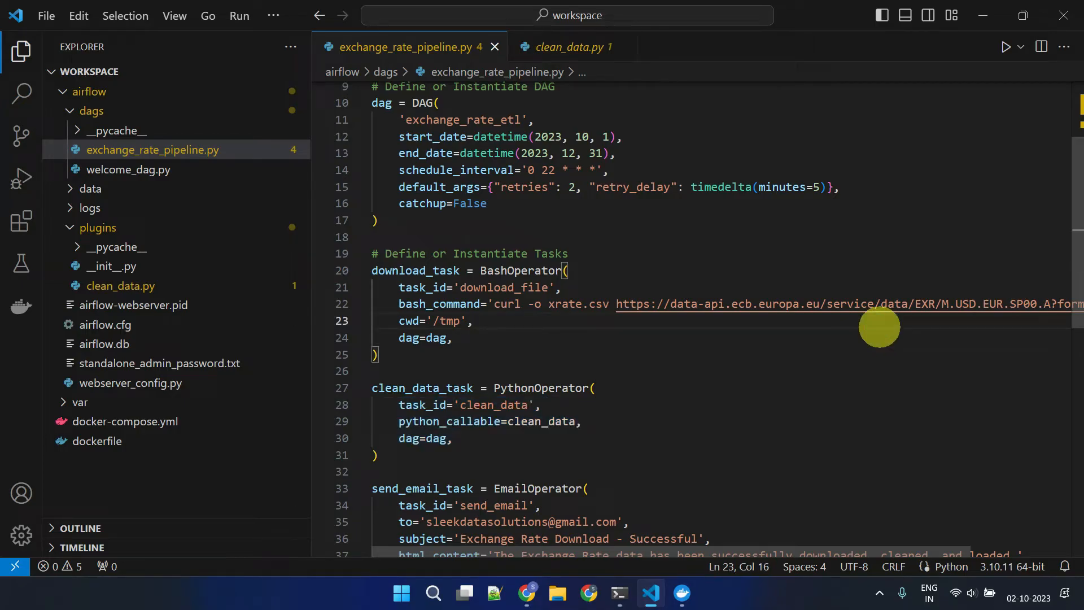
{"action": "scroll", "scroll_direction": "down", "scroll_amount": 3}
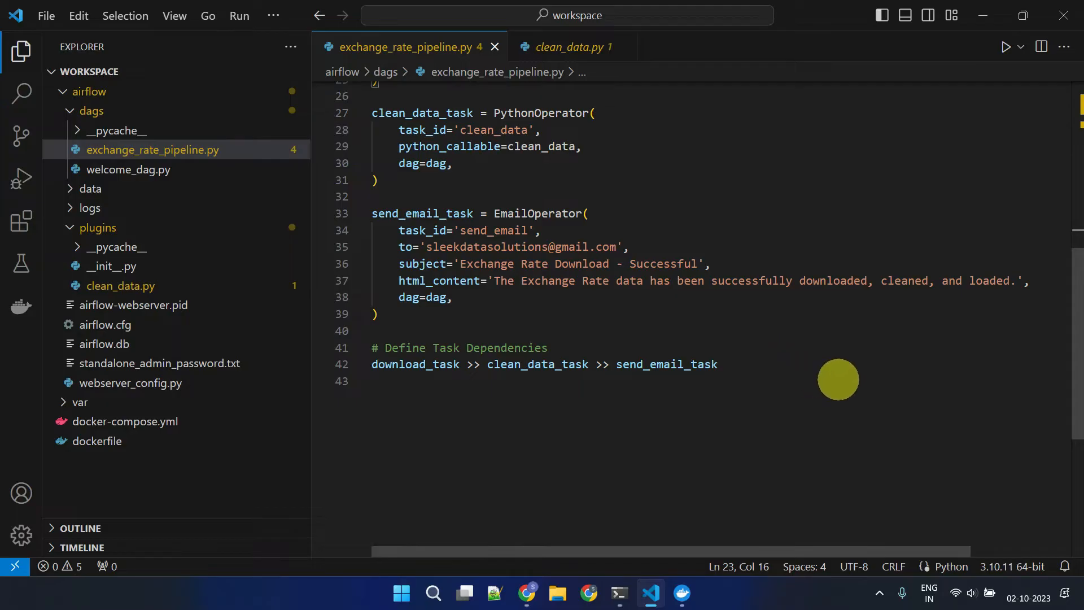
{"action": "left_click_drag", "start_coordinate": [371, 331], "coordinate": [719, 365]}
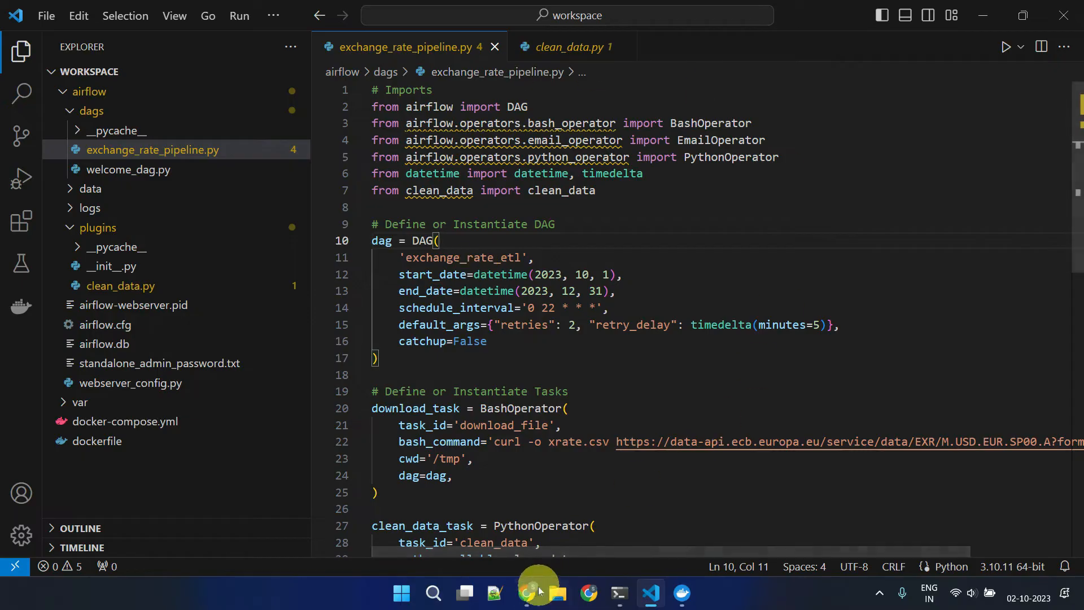
{"action": "left_click", "coordinate": [527, 593]}
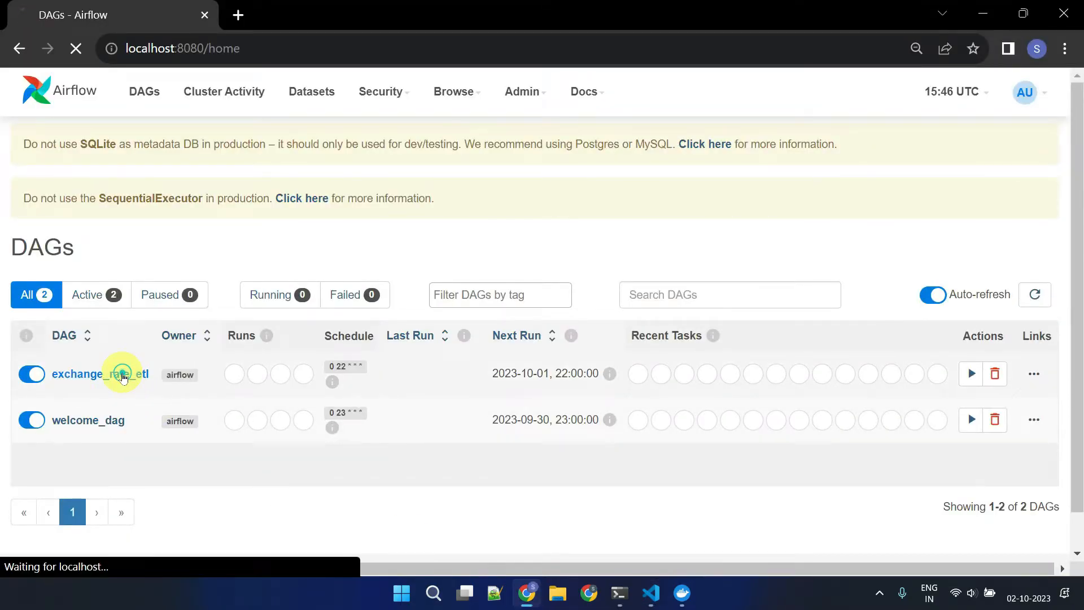
Step: Trigger a manual run of exchange_rate_etl, view its task graph, and select the clean_data task instance
{"action": "left_click", "coordinate": [100, 374]}
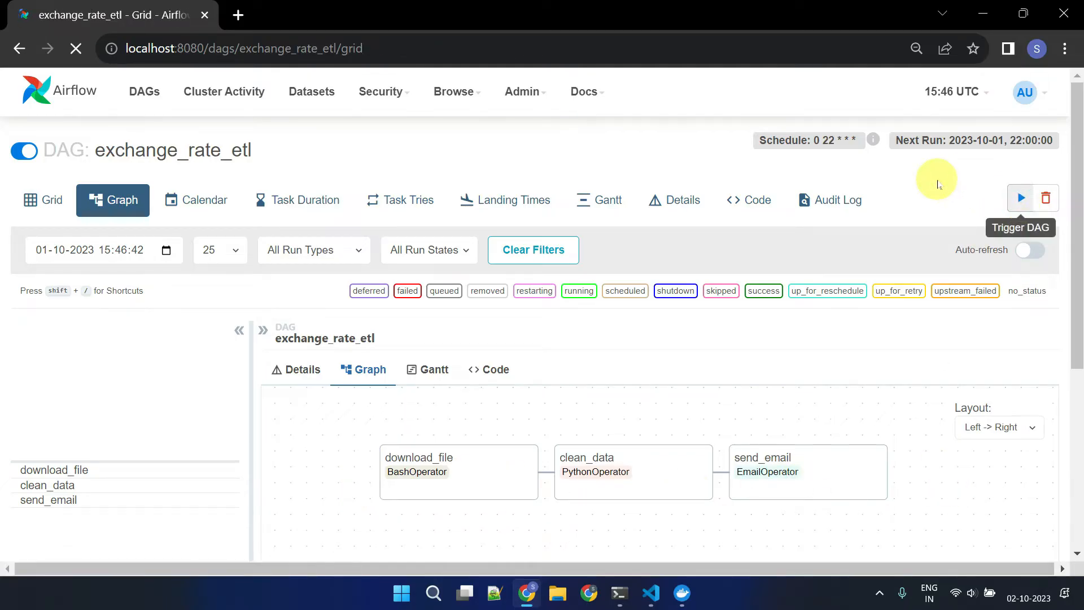
{"action": "left_click", "coordinate": [1019, 198]}
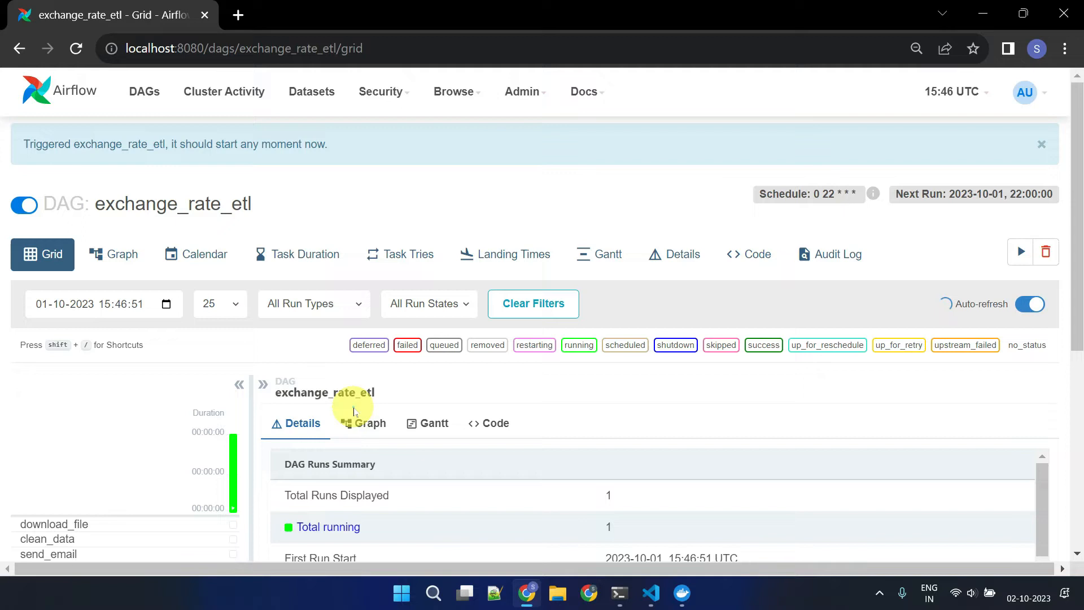
{"action": "left_click", "coordinate": [369, 423]}
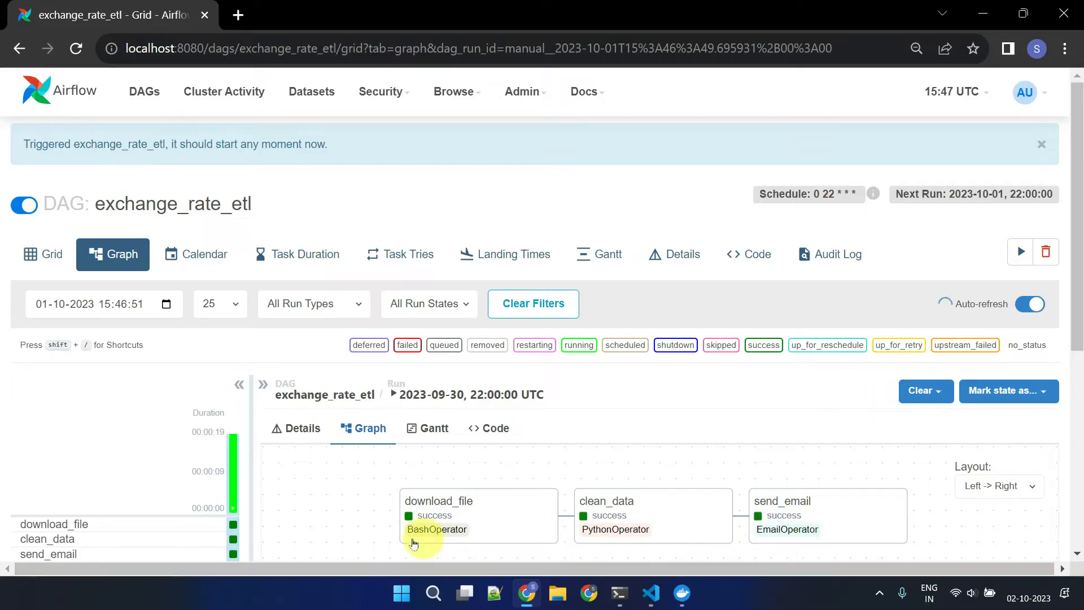
{"action": "left_click", "coordinate": [438, 515]}
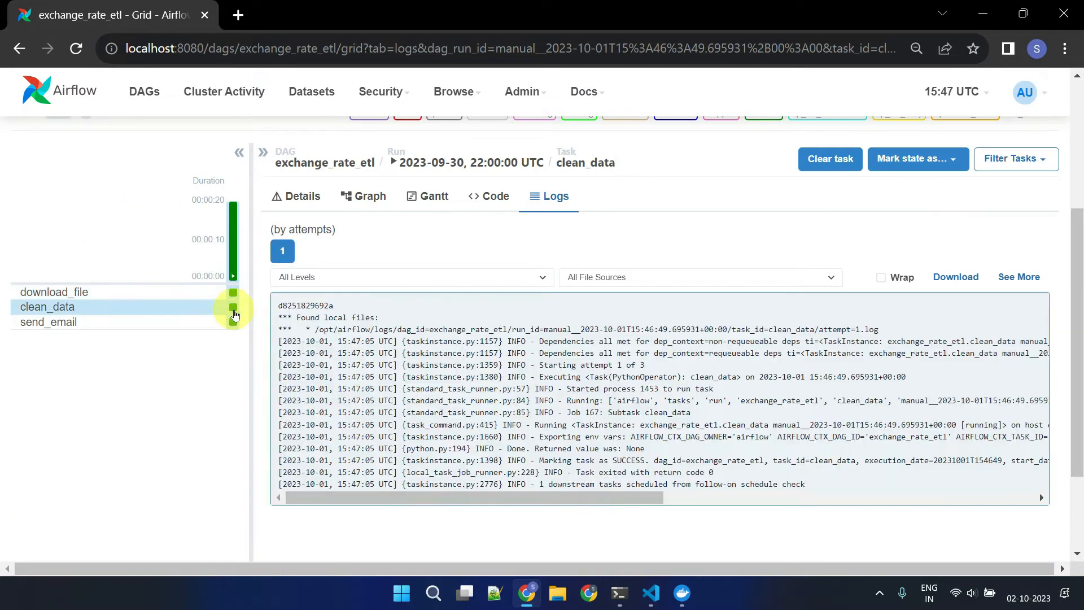
{"action": "left_click", "coordinate": [48, 322]}
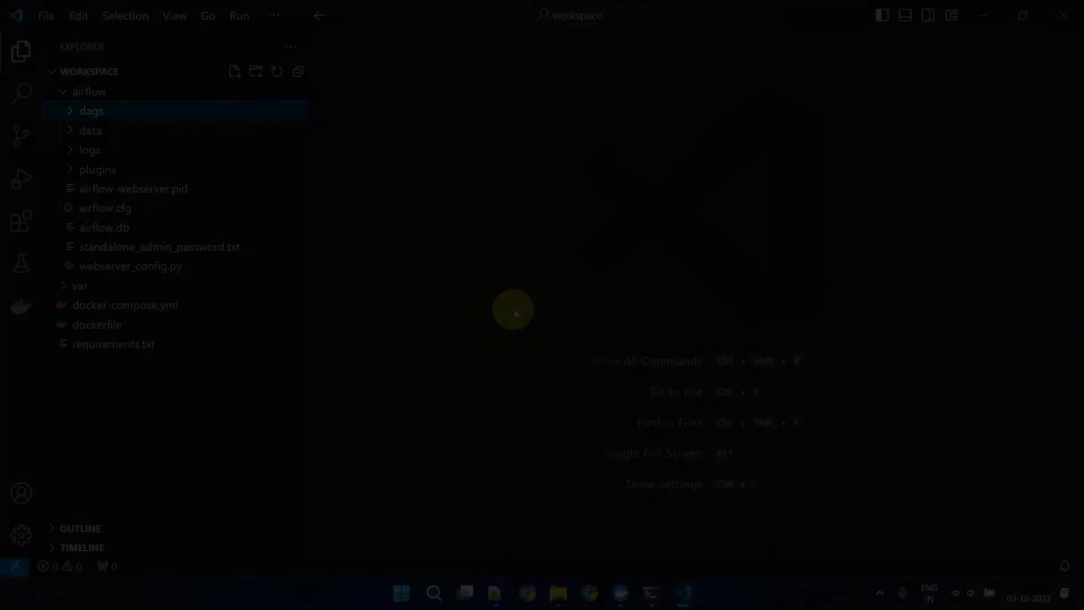
Step: Expand the dags folder and bring up git_repo_dag.py in the editor
{"action": "left_click", "coordinate": [92, 111]}
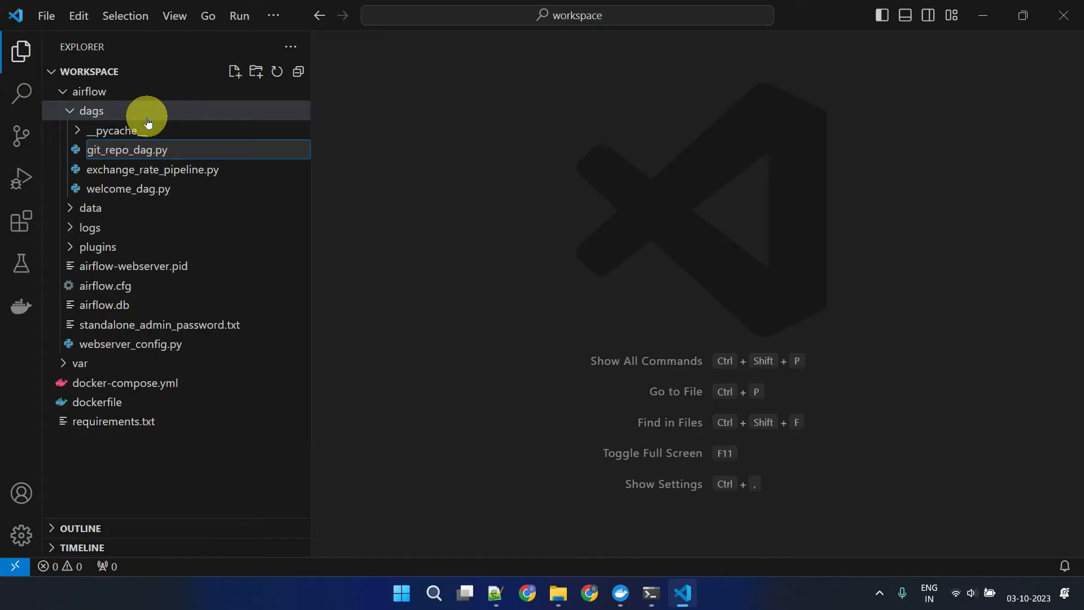
{"action": "double_click", "coordinate": [127, 149]}
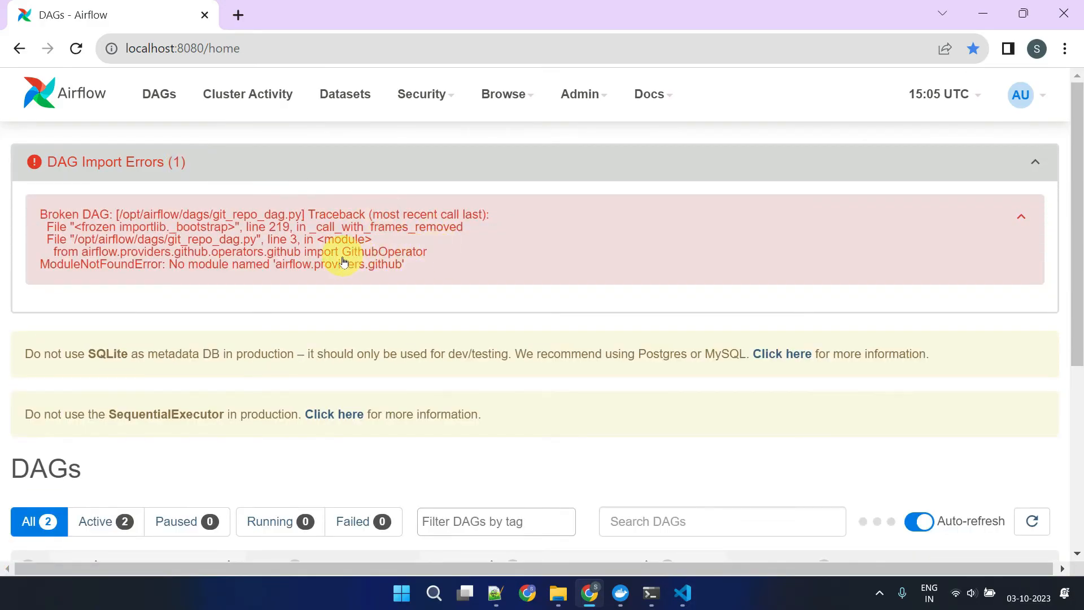
Step: Locate apache-airflow-providers-github in the Airflow providers packages reference
{"action": "left_click", "coordinate": [918, 521]}
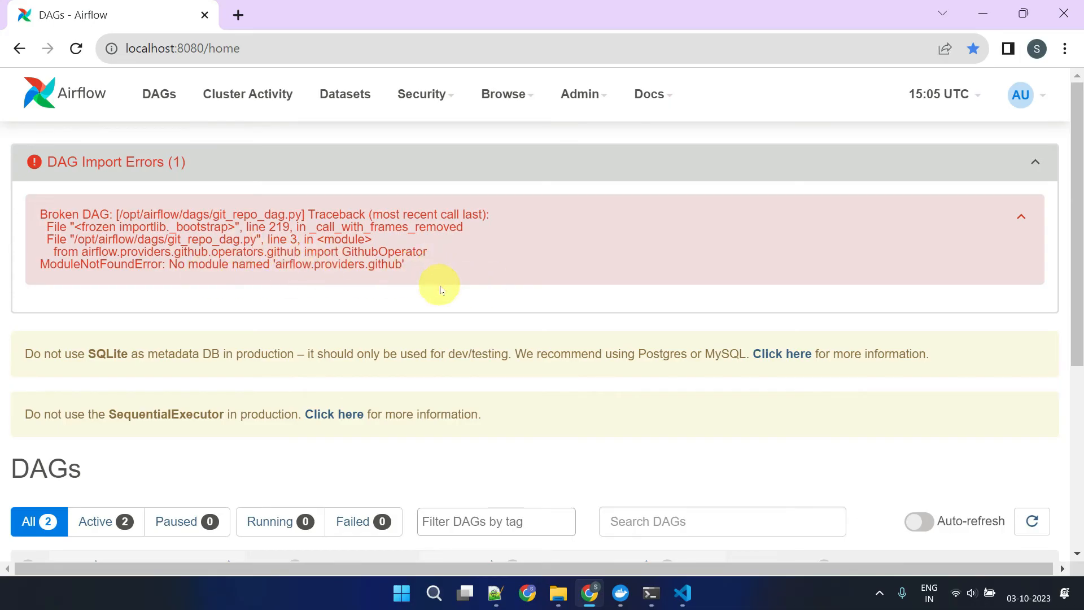
{"action": "left_click", "coordinate": [918, 521]}
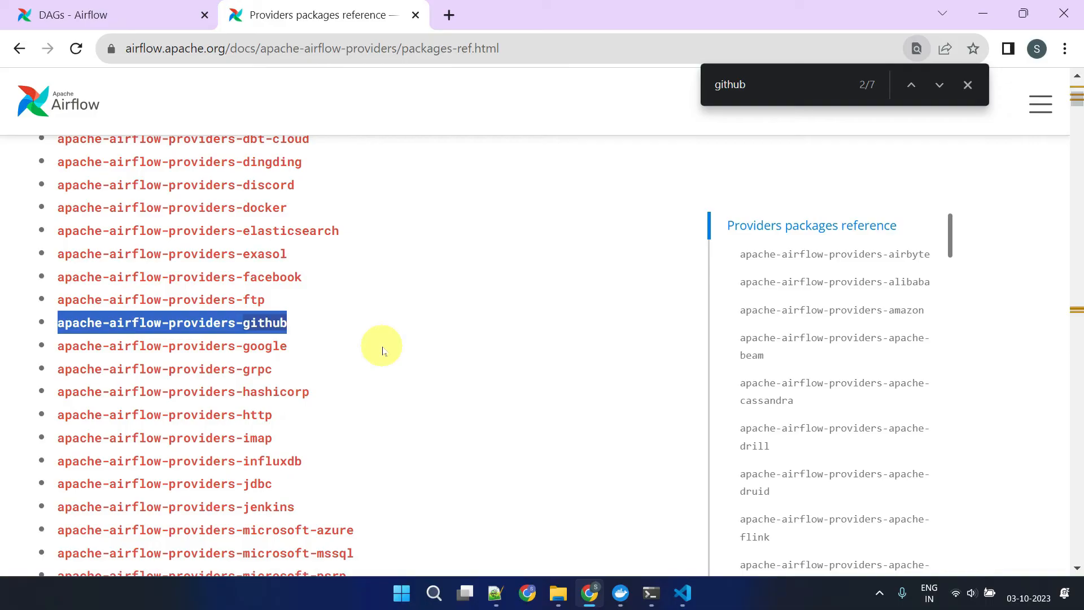
Step: Check requirements.txt lists apache-airflow-providers-github, build the image from the dockerfile, and bring up docker-compose.yml actions
{"action": "left_click", "coordinate": [682, 593]}
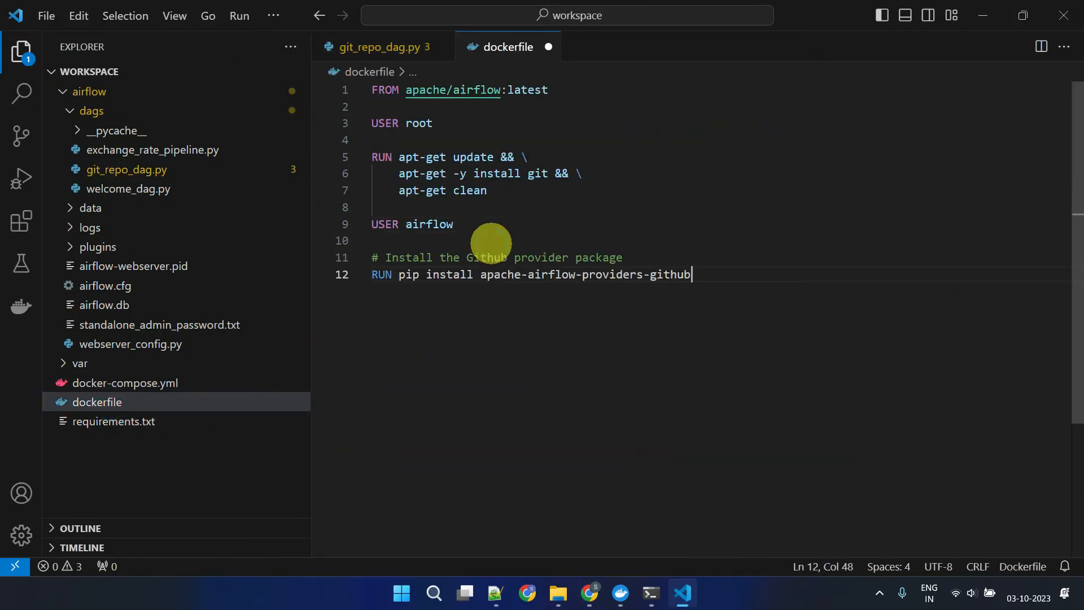
{"action": "mouse_move", "coordinate": [613, 288]}
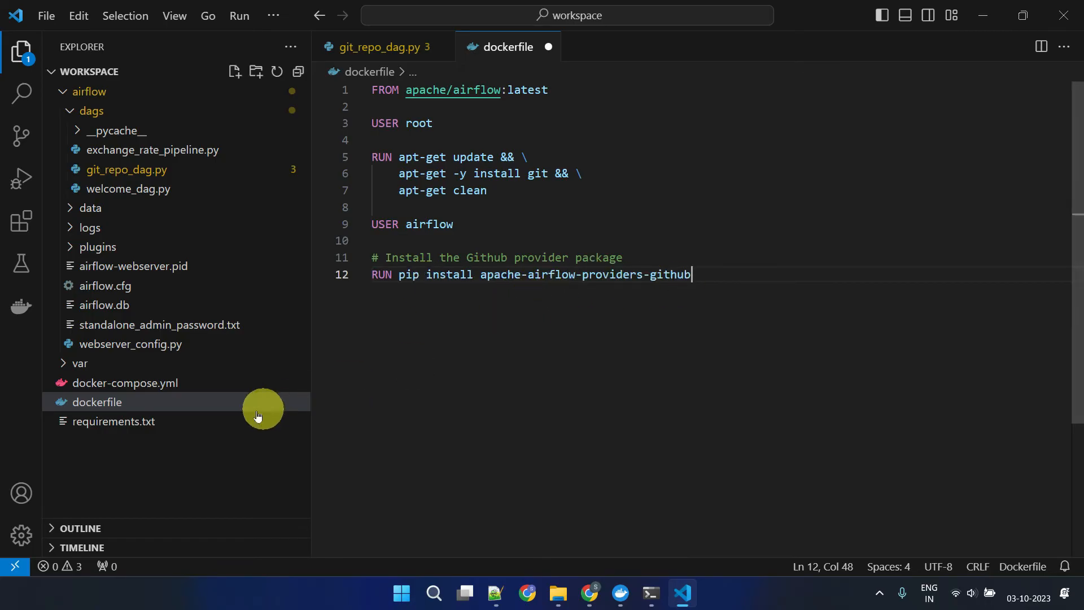
{"action": "left_click", "coordinate": [113, 422]}
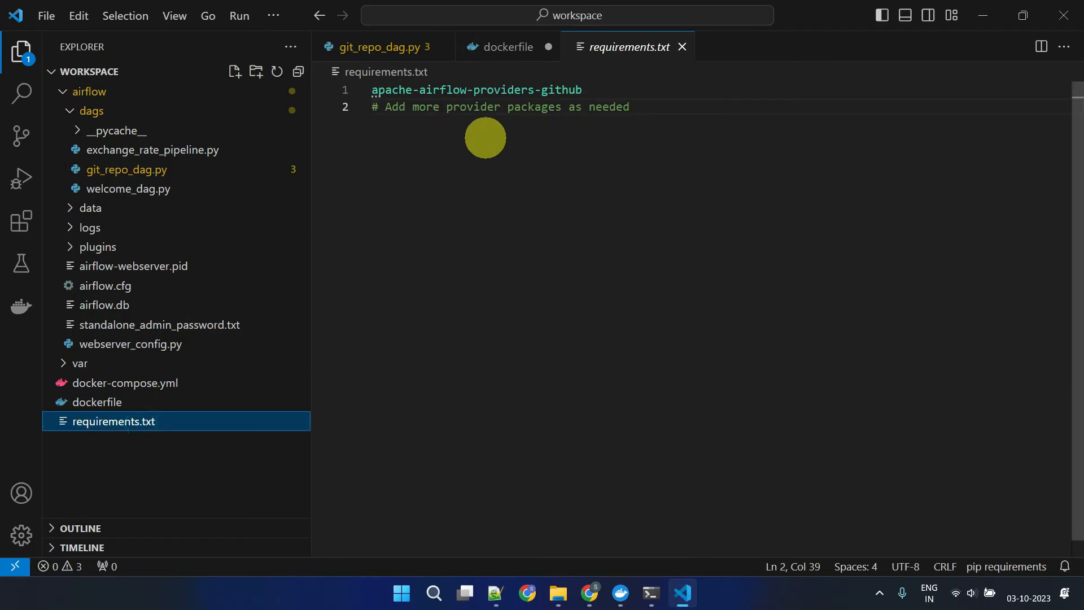
{"action": "left_click", "coordinate": [97, 402]}
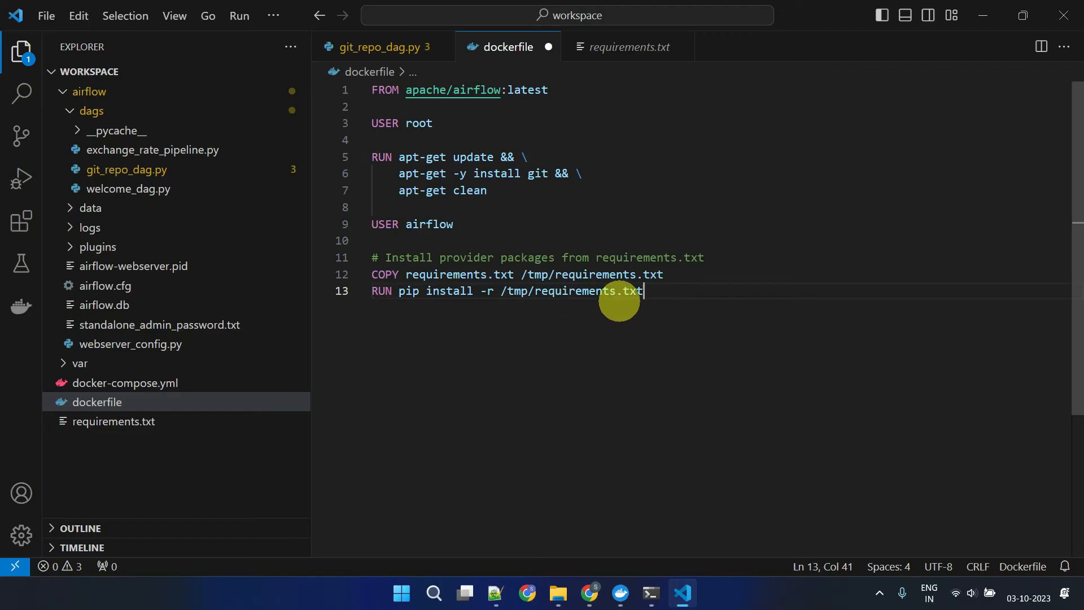
{"action": "left_click", "coordinate": [46, 15]}
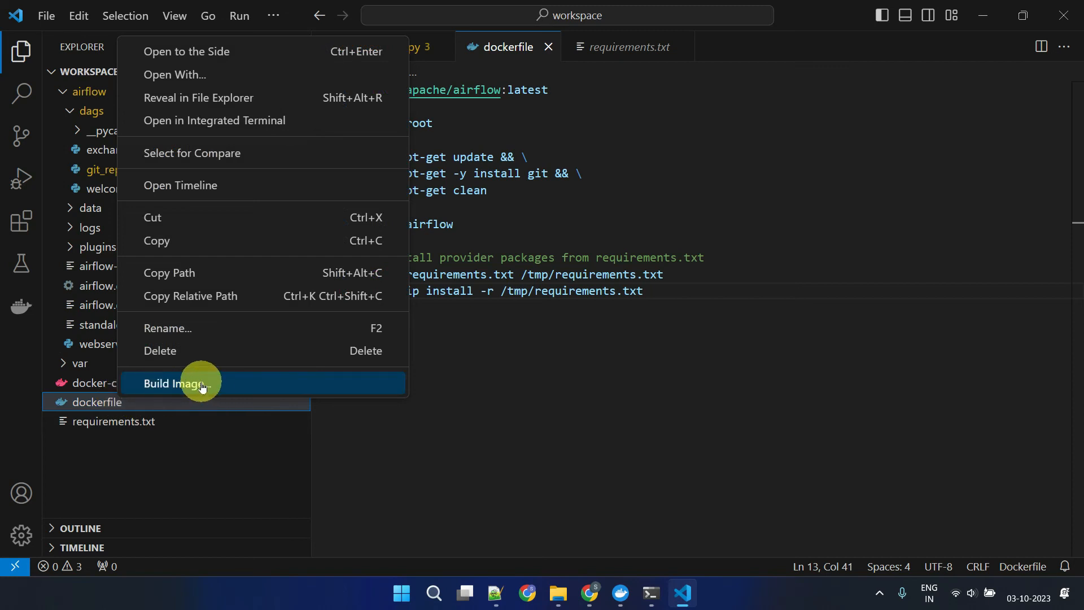
{"action": "left_click", "coordinate": [177, 382]}
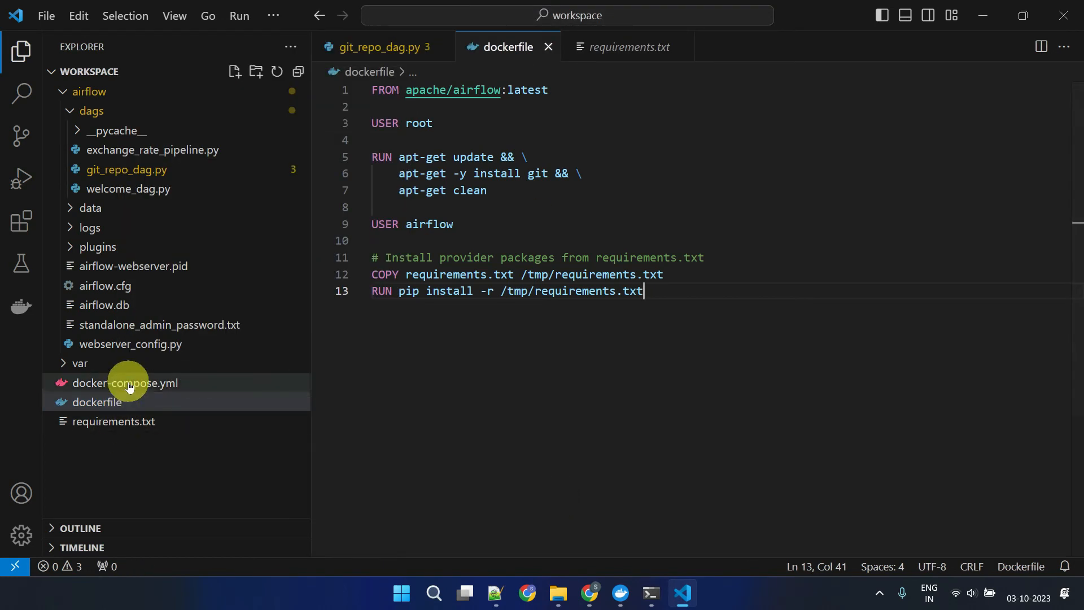
{"action": "right_click", "coordinate": [123, 383]}
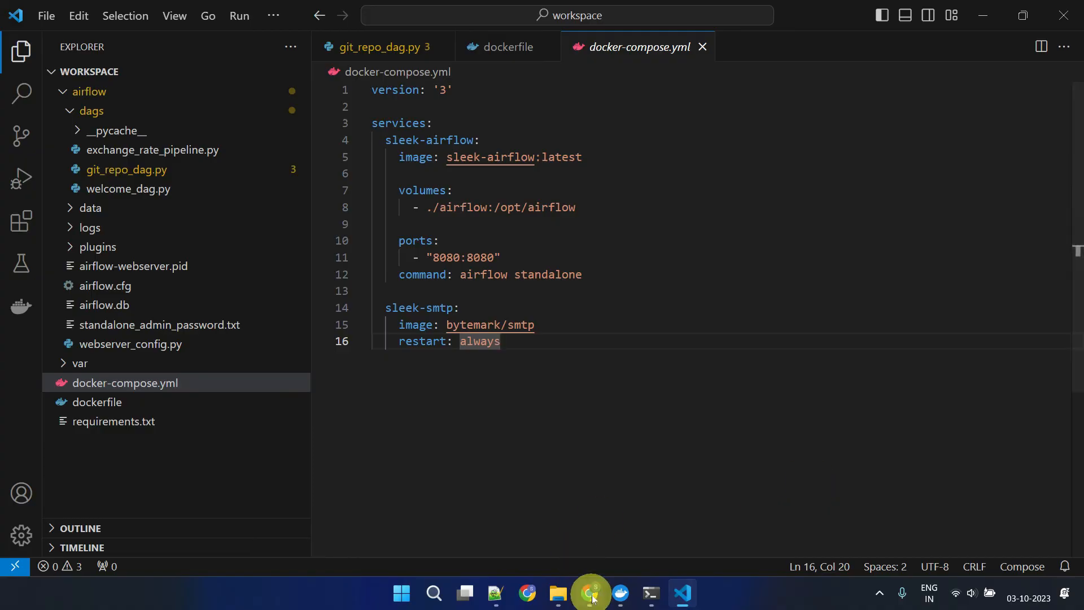
Step: Confirm git_repo_dag appears on the Airflow home page and trigger a manual run of it
{"action": "left_click", "coordinate": [590, 593]}
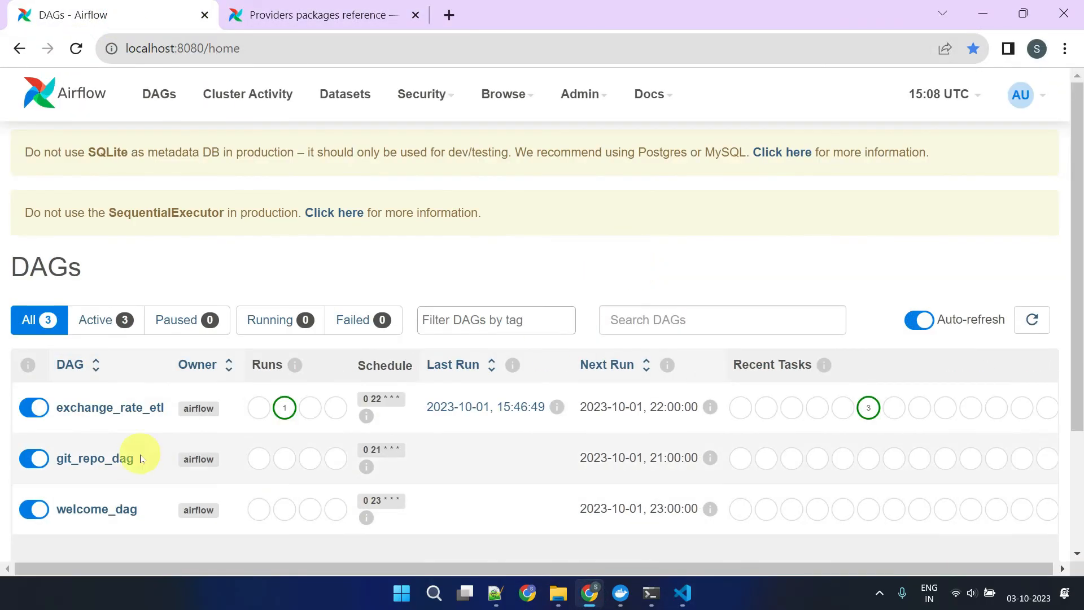
{"action": "left_click", "coordinate": [96, 459]}
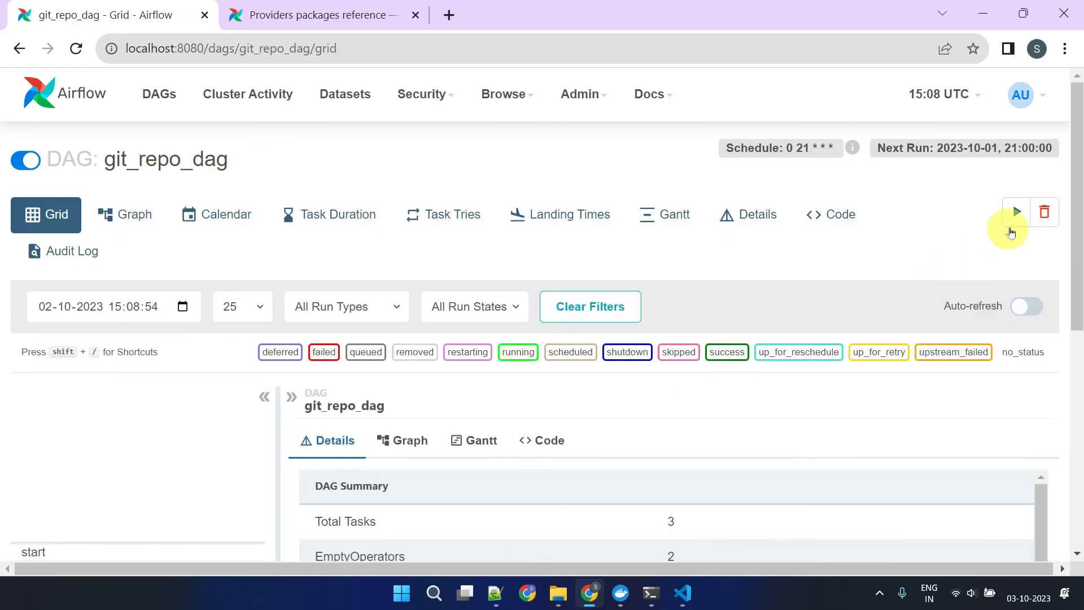
{"action": "left_click", "coordinate": [1016, 212]}
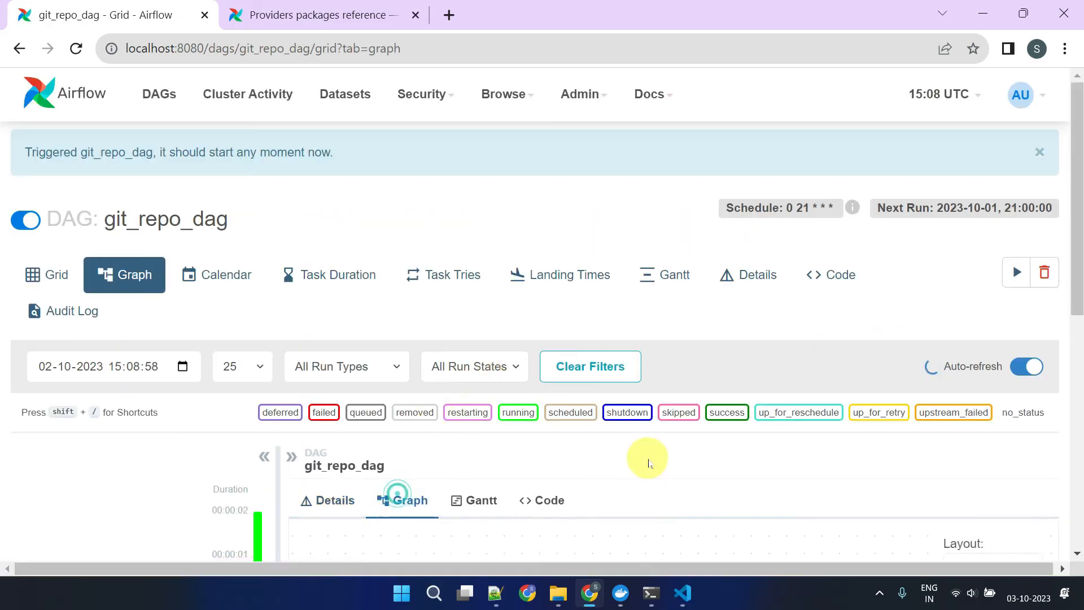